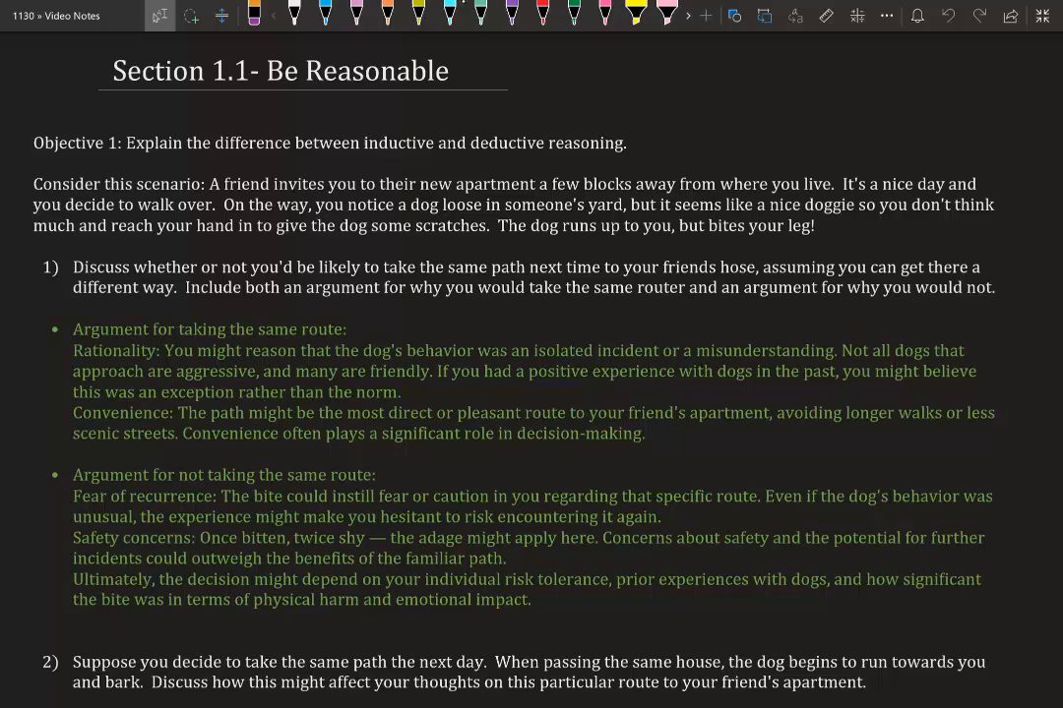
Scroll down through the notes until Objective 3 and Example 3's 'always 10' conjecture show
{"action": "scroll", "scroll_direction": "down", "scroll_amount": 3}
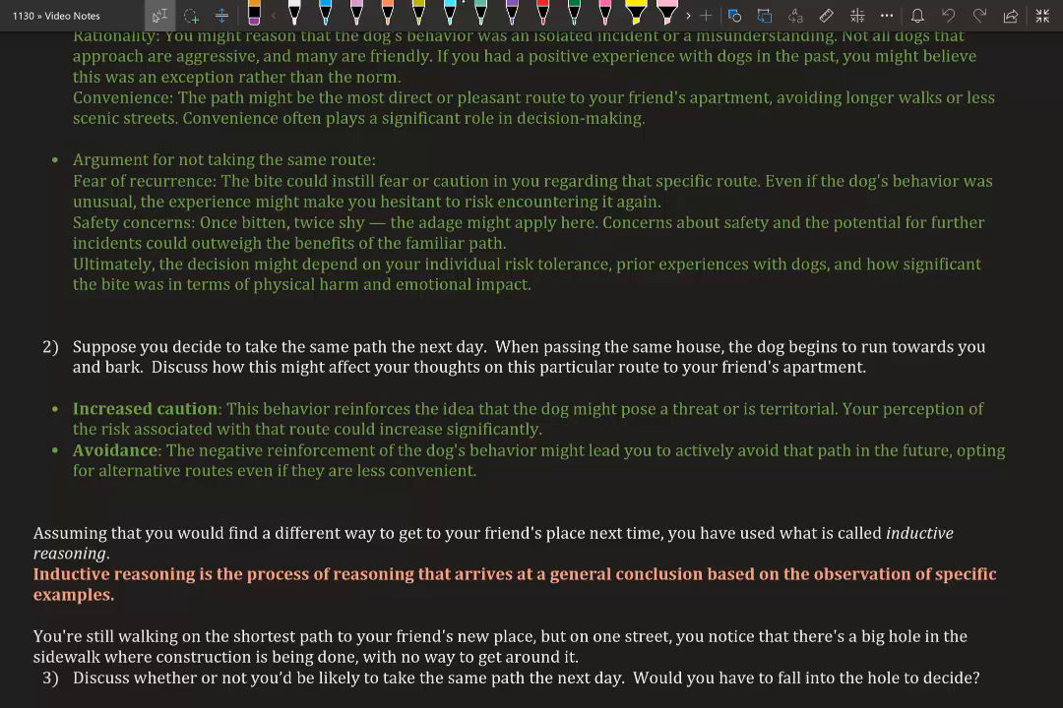
{"action": "scroll", "scroll_direction": "down", "scroll_amount": 3}
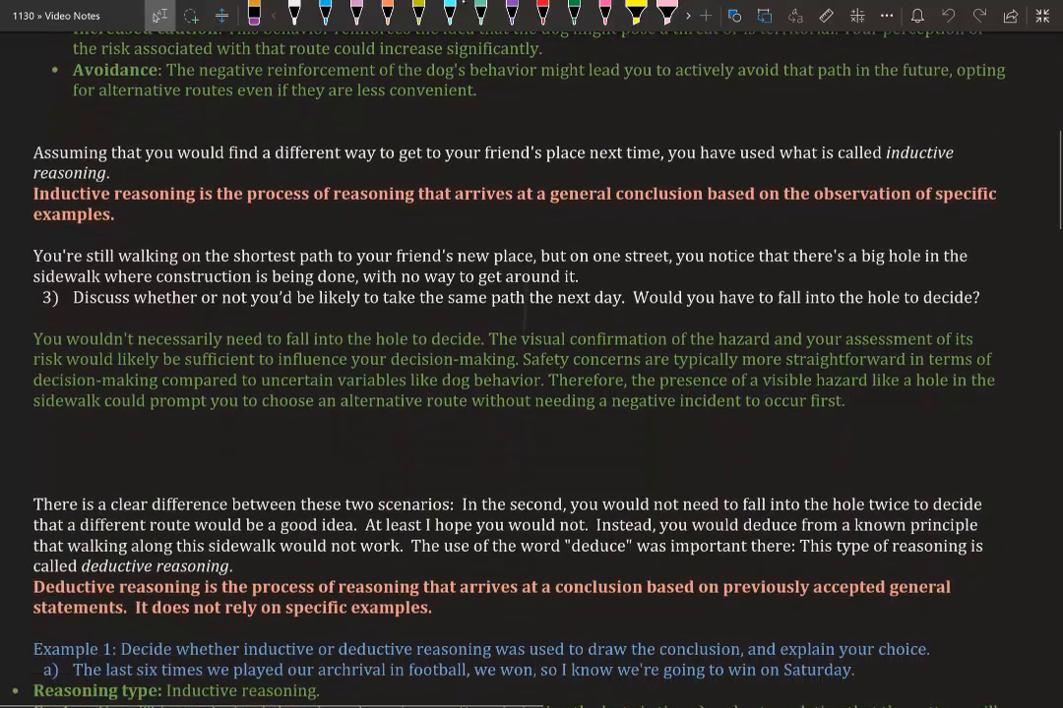
{"action": "scroll", "scroll_direction": "down", "scroll_amount": 3}
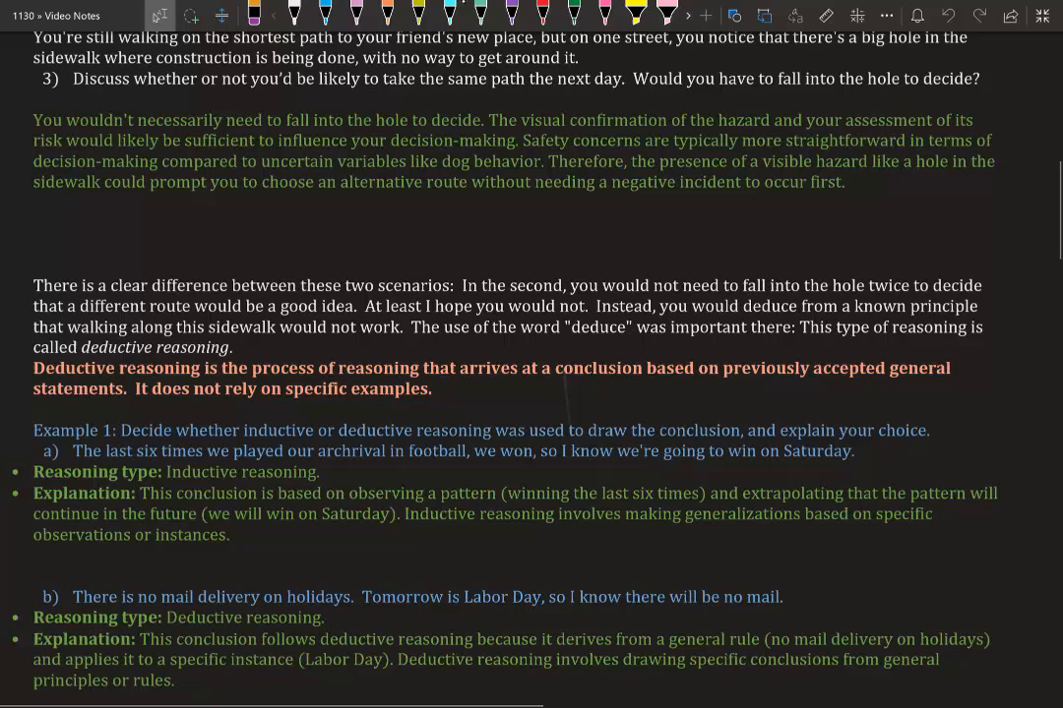
{"action": "scroll", "scroll_direction": "down", "scroll_amount": 3}
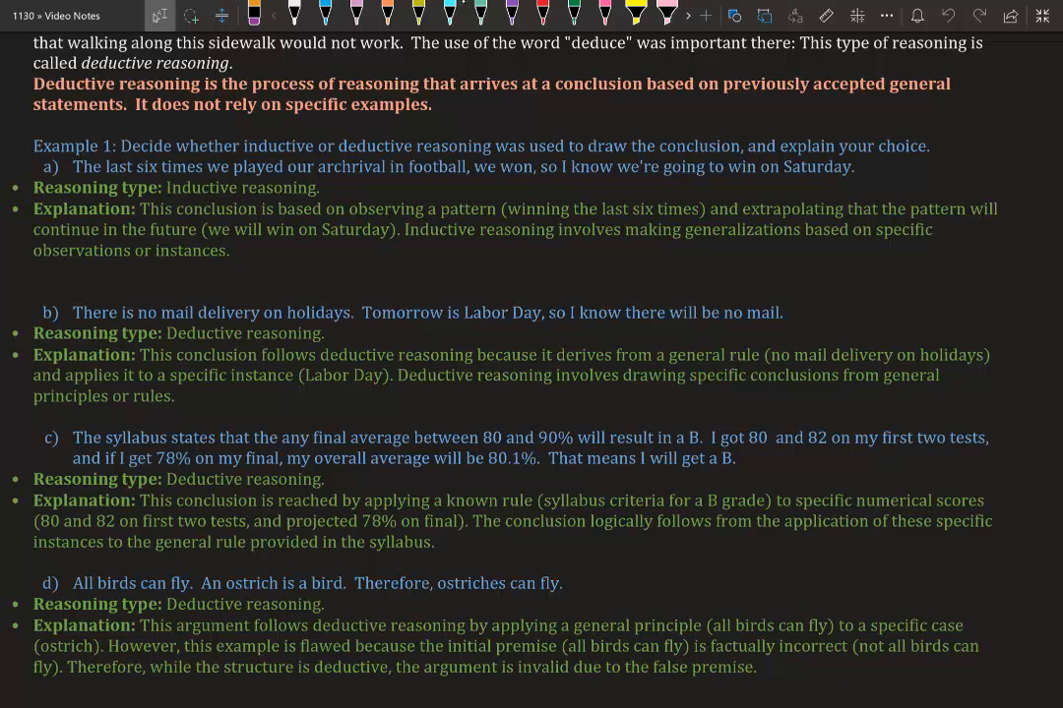
{"action": "scroll", "scroll_direction": "down", "scroll_amount": 3}
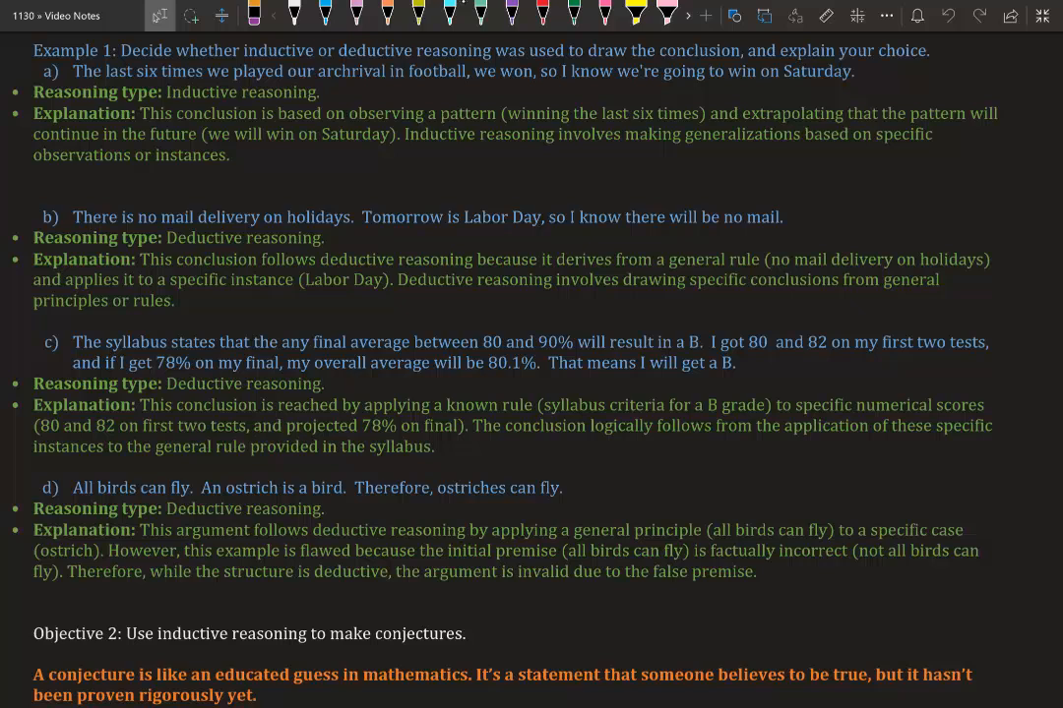
{"action": "scroll", "scroll_direction": "down", "scroll_amount": 3}
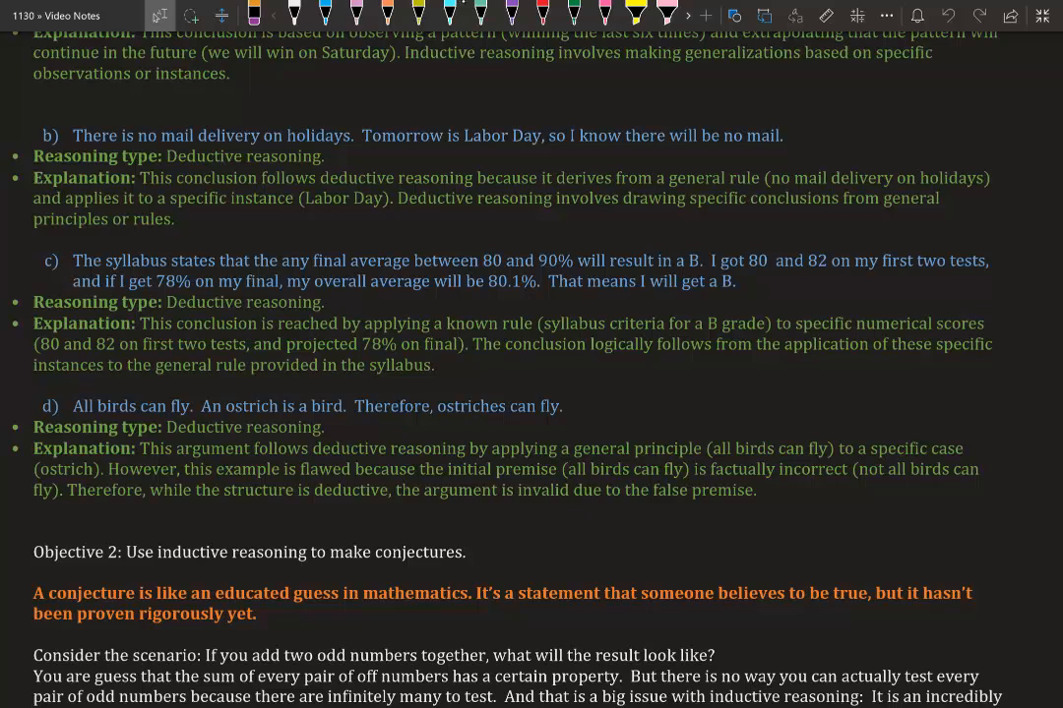
{"action": "scroll", "scroll_direction": "down", "scroll_amount": 3}
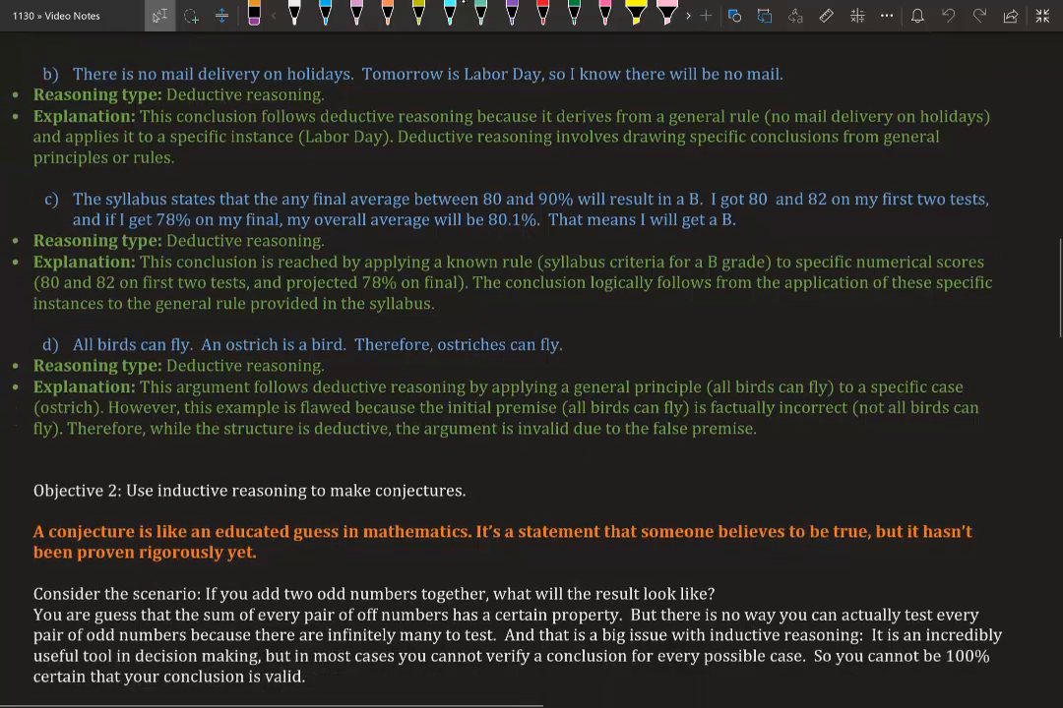
{"action": "scroll", "scroll_direction": "down", "scroll_amount": 3}
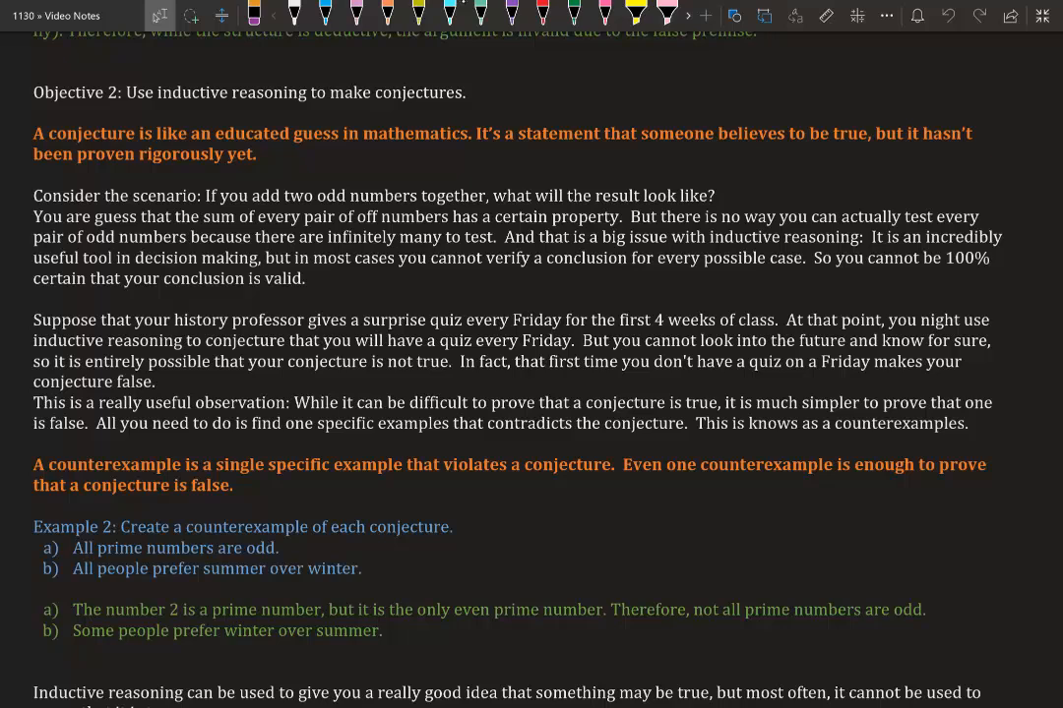
{"action": "scroll", "scroll_direction": "down", "scroll_amount": 3}
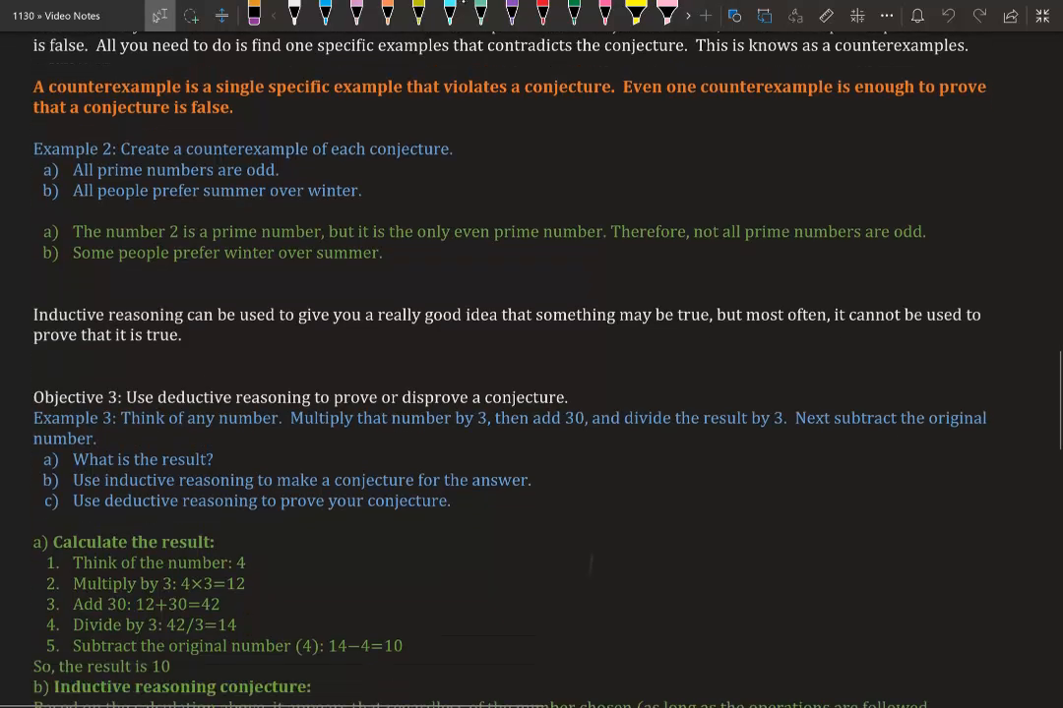
{"action": "scroll", "scroll_direction": "down", "scroll_amount": 3}
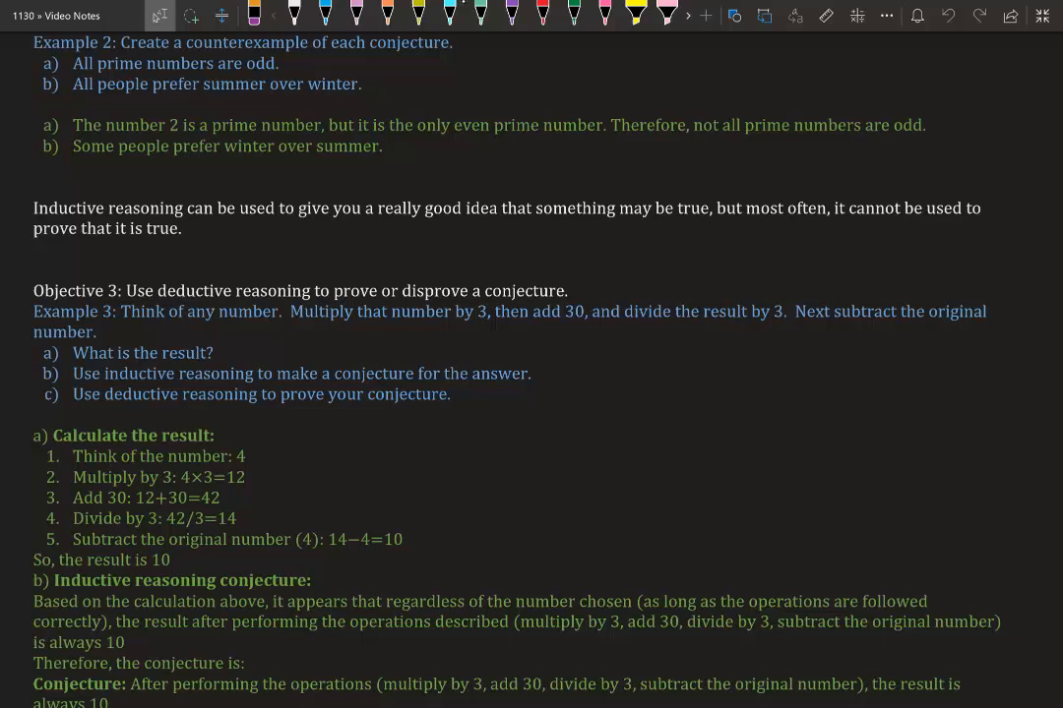
Scroll to Example 3's deductive proof steps and choose the pink pen
{"action": "scroll", "scroll_direction": "down", "scroll_amount": 3}
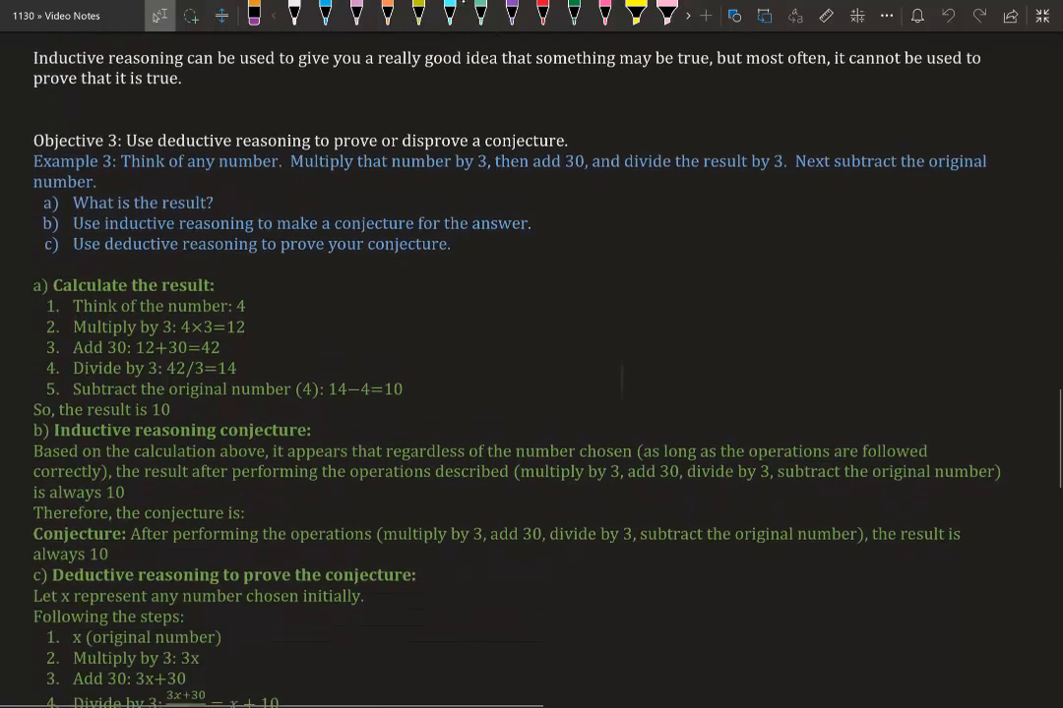
{"action": "scroll", "scroll_direction": "down", "scroll_amount": 3}
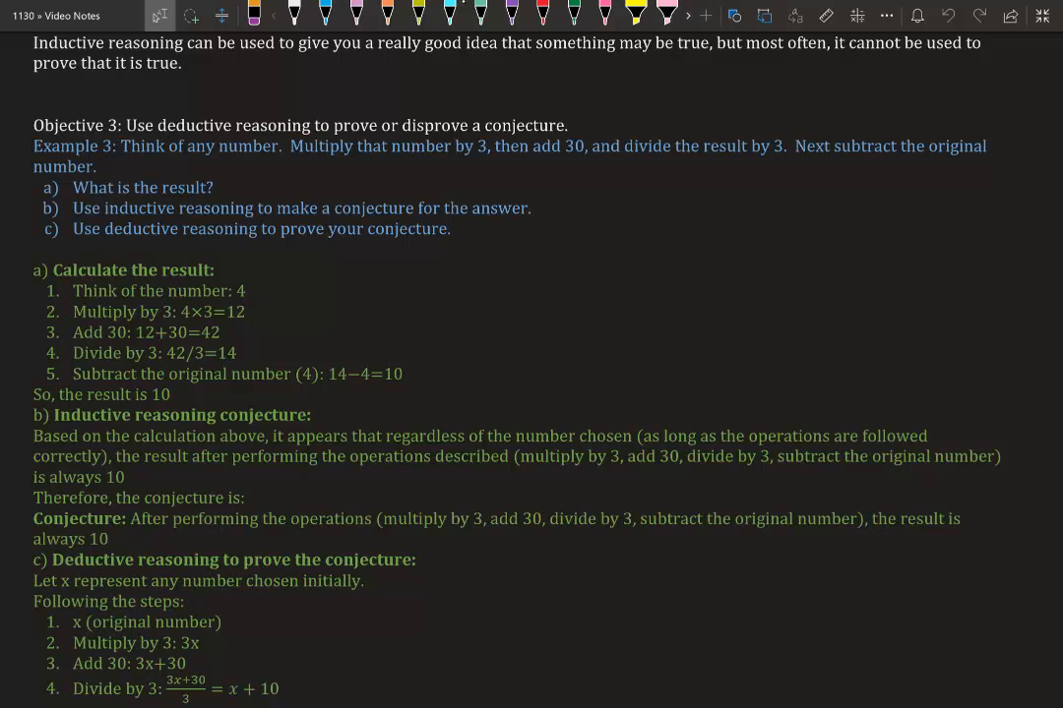
{"action": "left_click", "coordinate": [358, 13]}
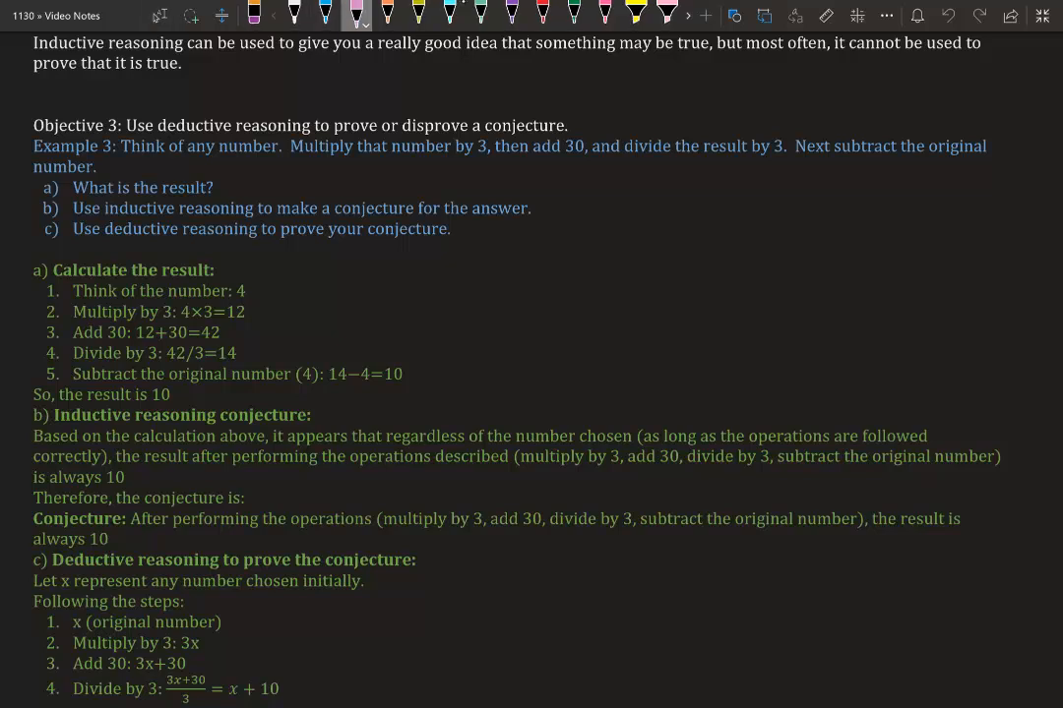
Underline 'Think of any number', circle the chosen 4, and mark multiply-by-3 with 4×3=12
{"action": "left_click_drag", "start_coordinate": [126, 161], "coordinate": [288, 161]}
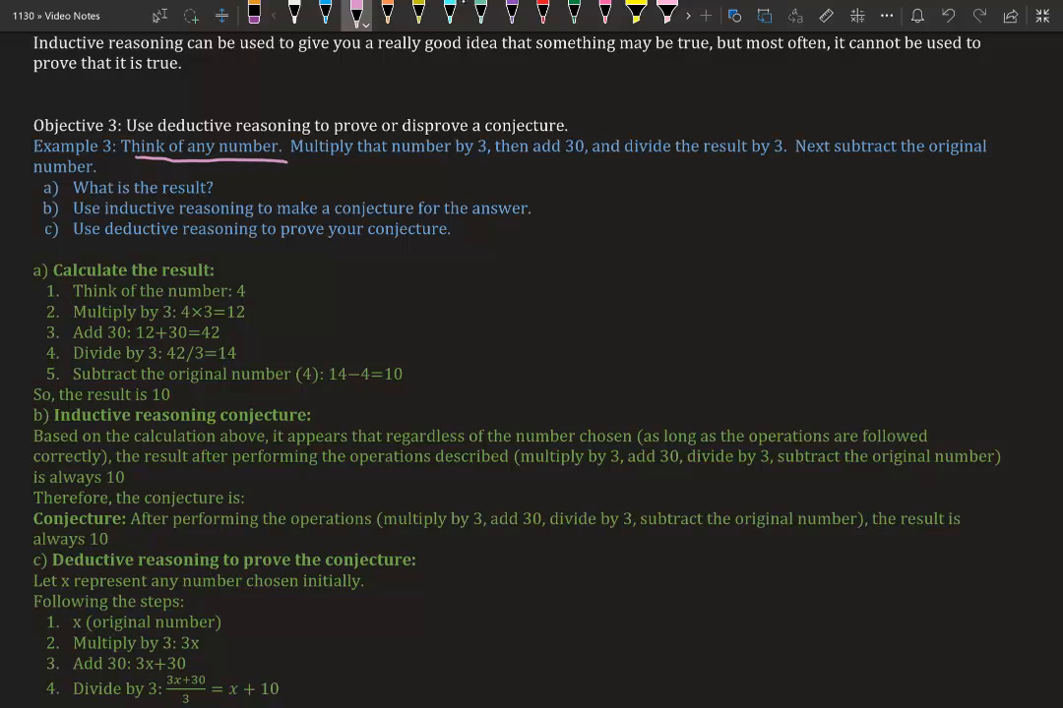
{"action": "left_click_drag", "start_coordinate": [236, 286], "coordinate": [252, 295]}
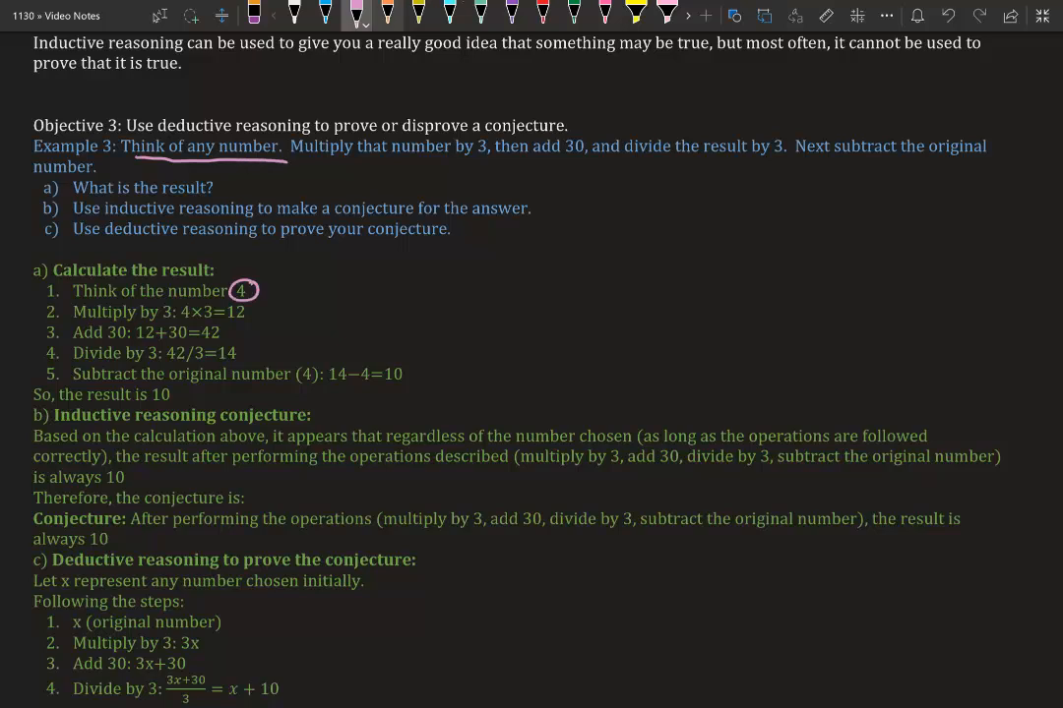
{"action": "left_click_drag", "start_coordinate": [313, 165], "coordinate": [502, 166]}
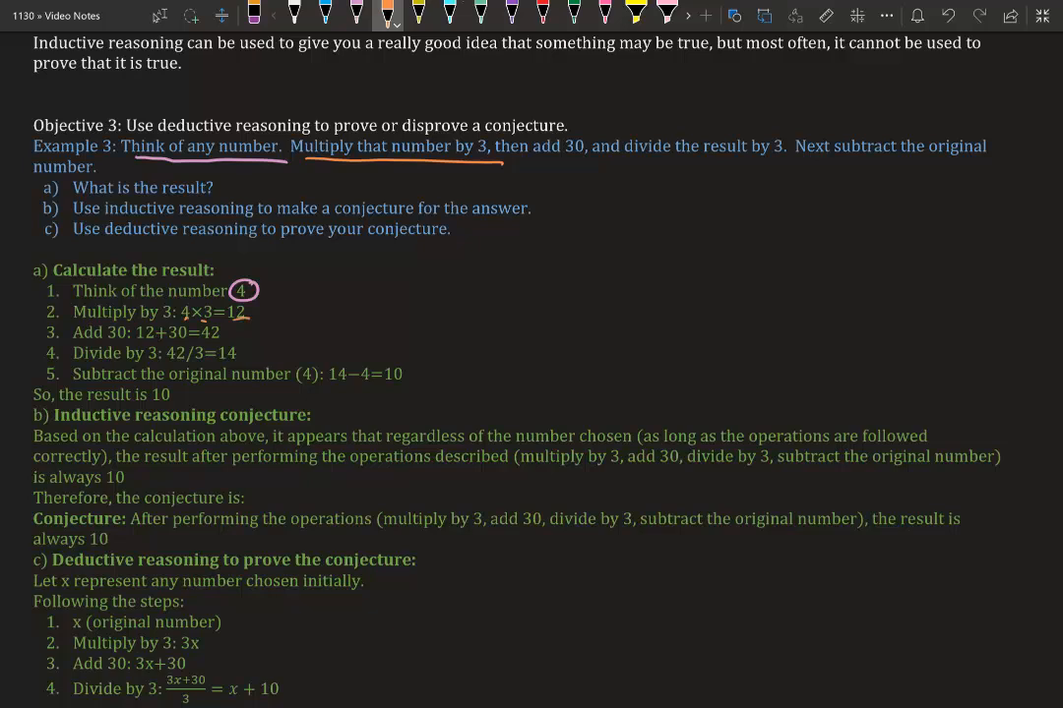
{"action": "left_click_drag", "start_coordinate": [512, 158], "coordinate": [580, 158]}
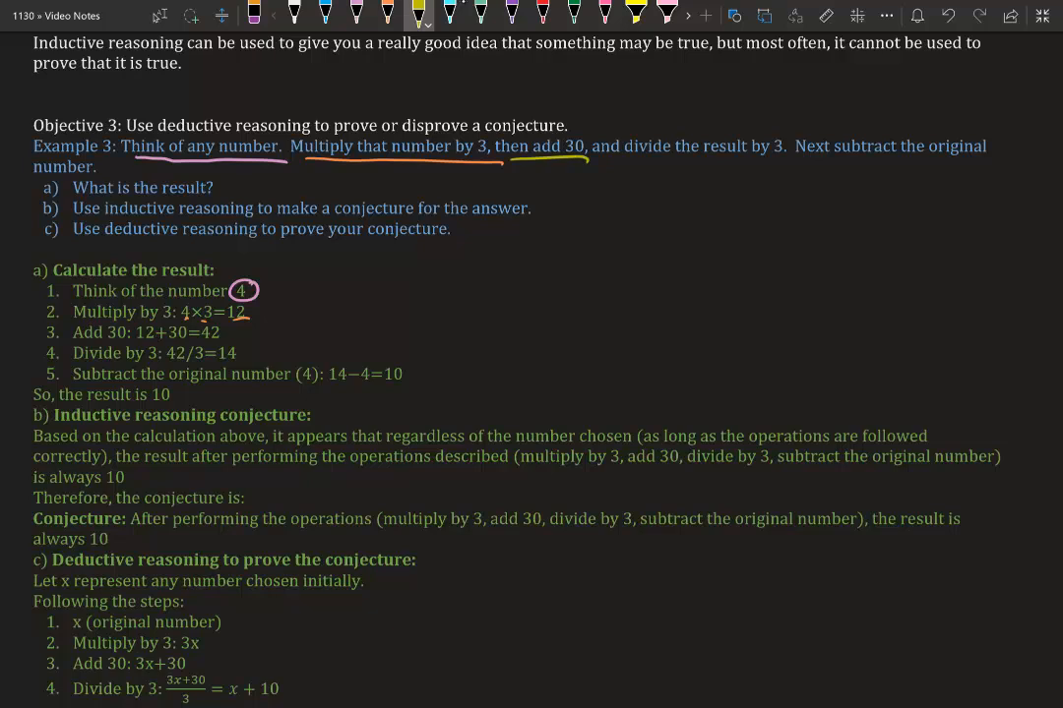
Underline 12+30=42 and 'divide by 3', circle 42/3=14, and underline 14−4=10
{"action": "left_click_drag", "start_coordinate": [133, 342], "coordinate": [178, 342]}
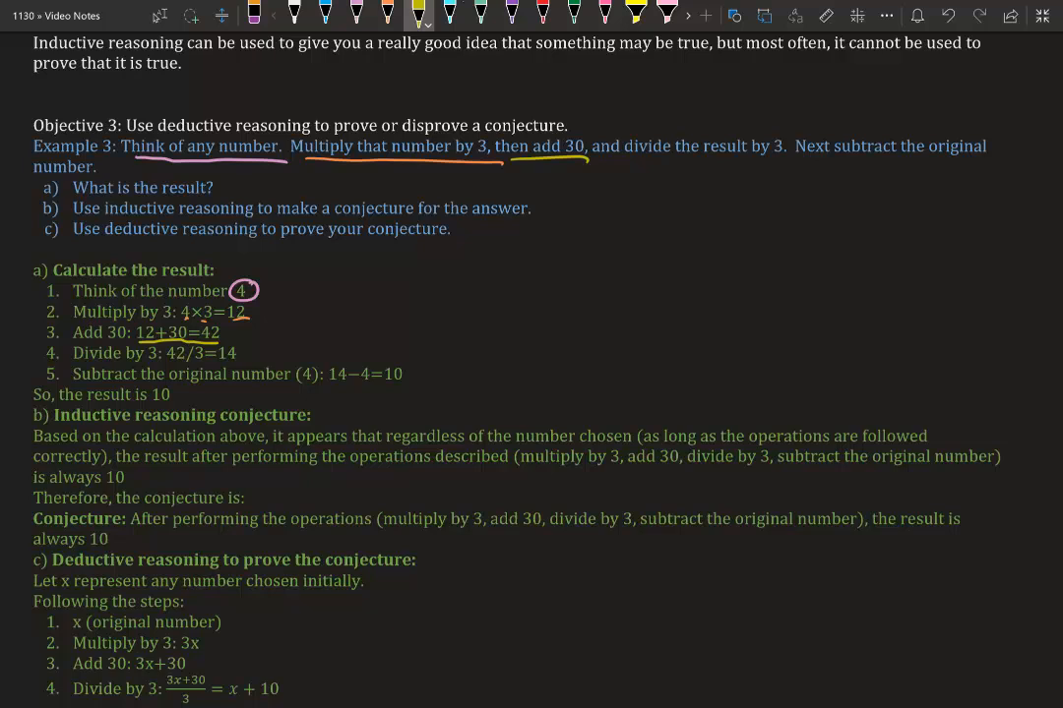
{"action": "left_click_drag", "start_coordinate": [633, 160], "coordinate": [772, 167]}
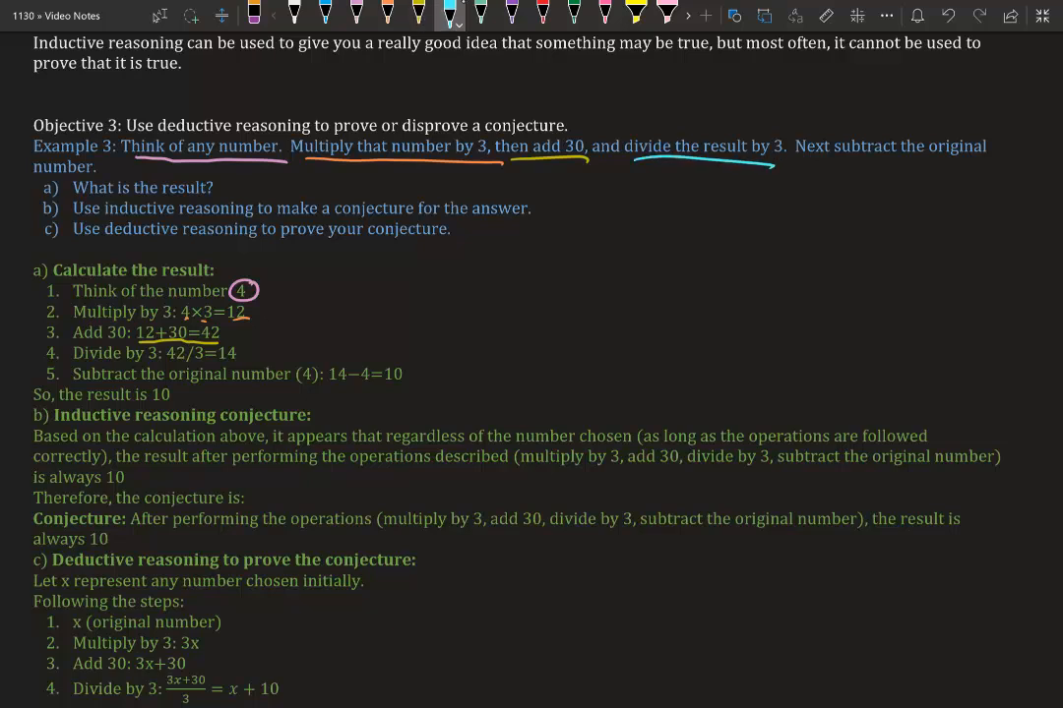
{"action": "left_click_drag", "start_coordinate": [161, 350], "coordinate": [252, 356]}
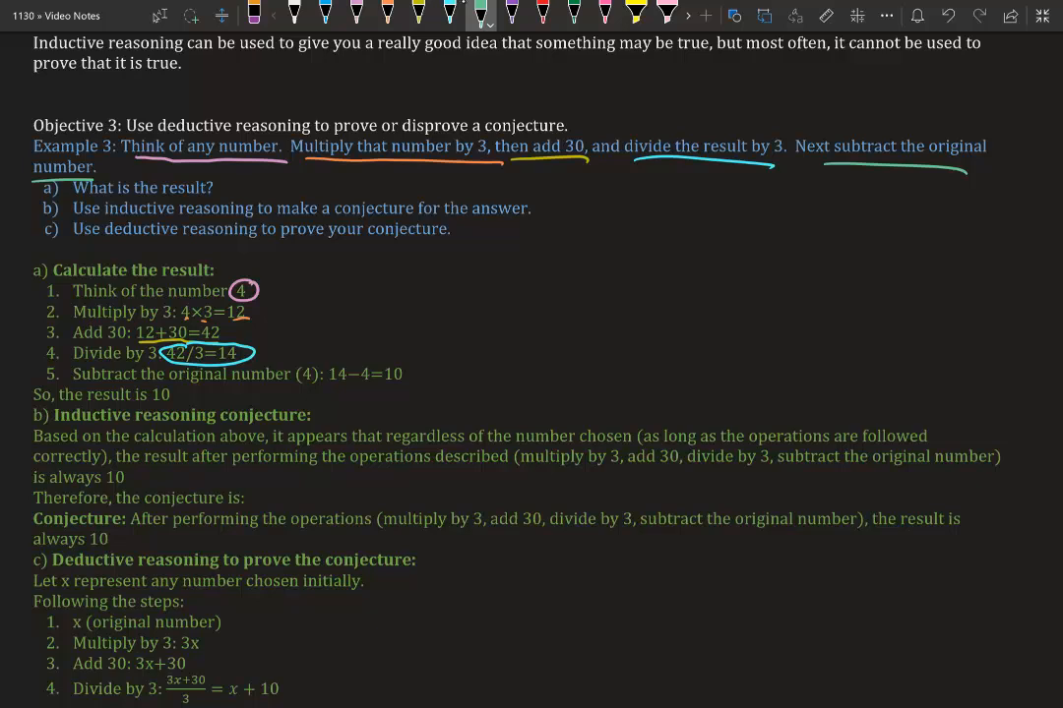
{"action": "left_click_drag", "start_coordinate": [324, 386], "coordinate": [419, 390]}
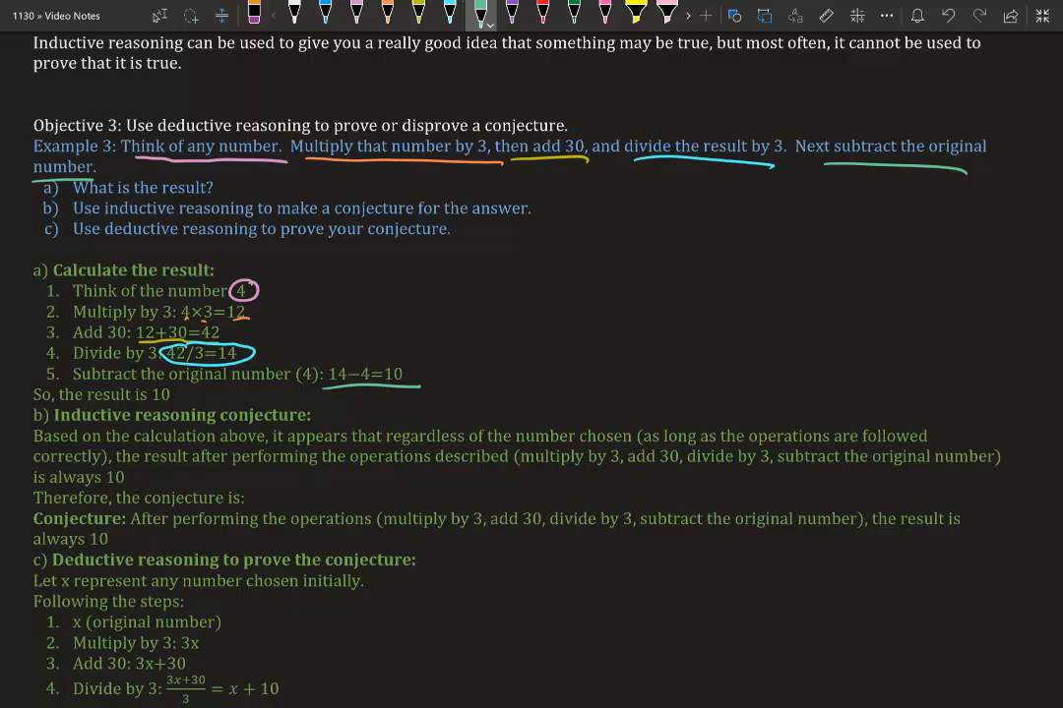
With new ink colours, circle 3x and 3x+30 in orange and x + 10 in blue in part c's proof
{"action": "scroll", "scroll_direction": "down", "scroll_amount": 3}
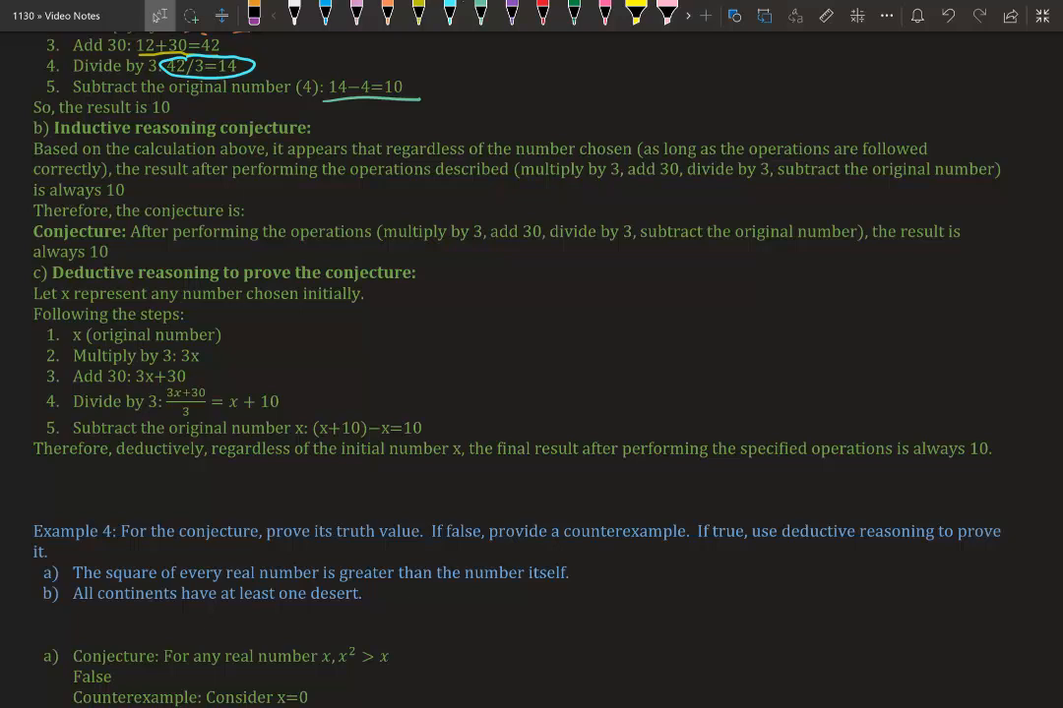
{"action": "scroll", "scroll_direction": "down", "scroll_amount": 3}
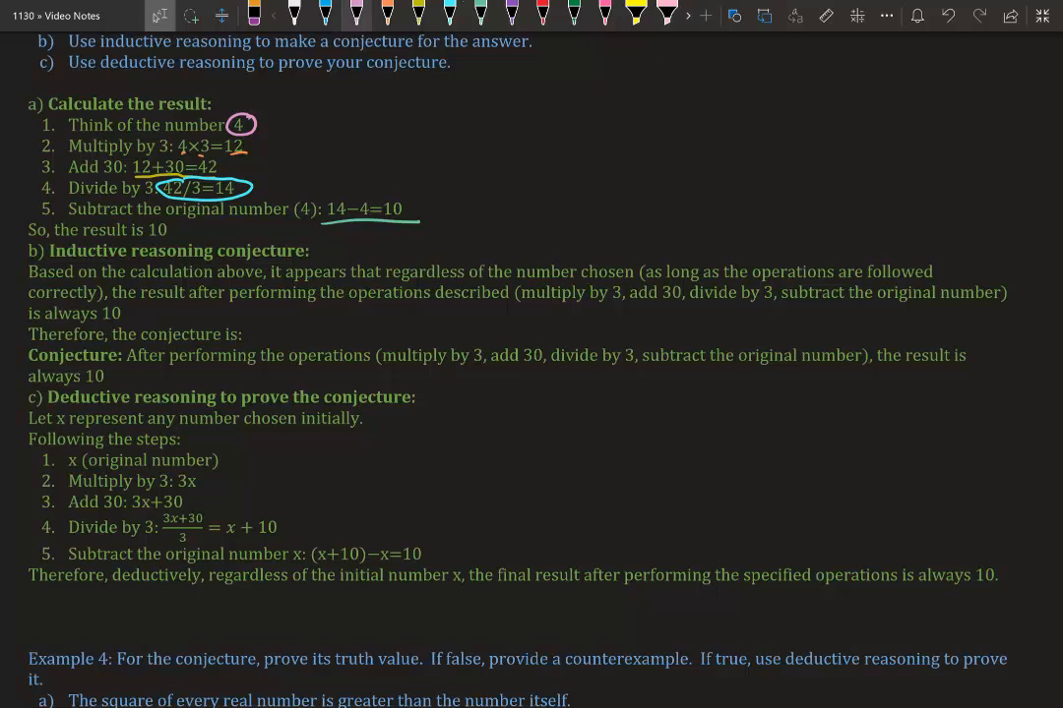
{"action": "left_click", "coordinate": [356, 16]}
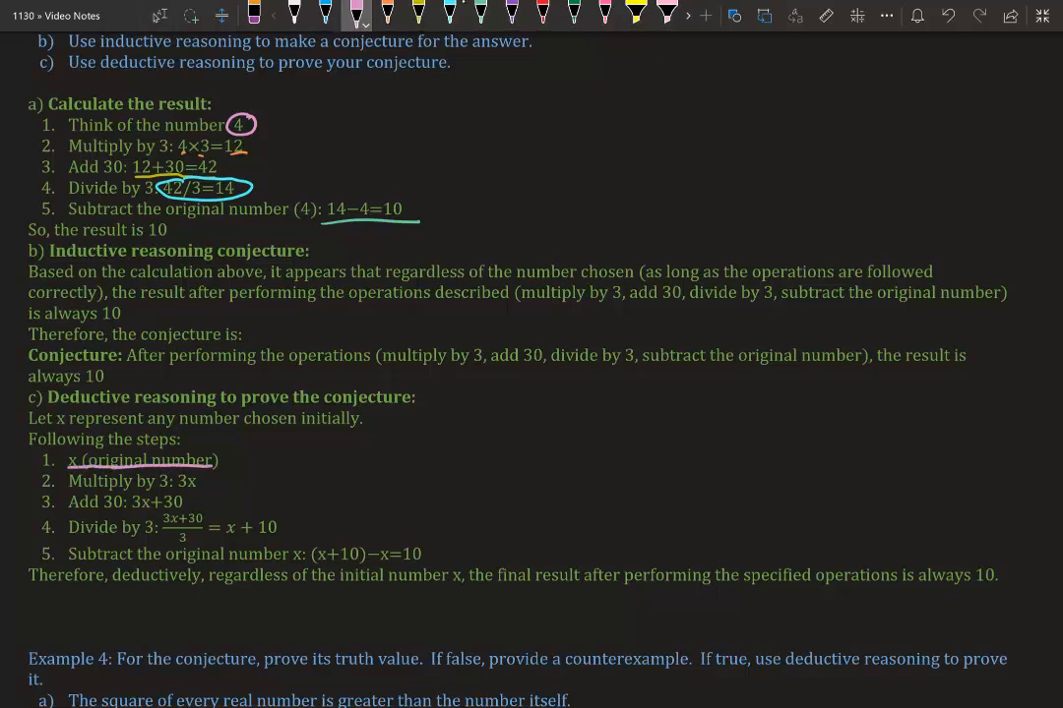
{"action": "left_click", "coordinate": [389, 13]}
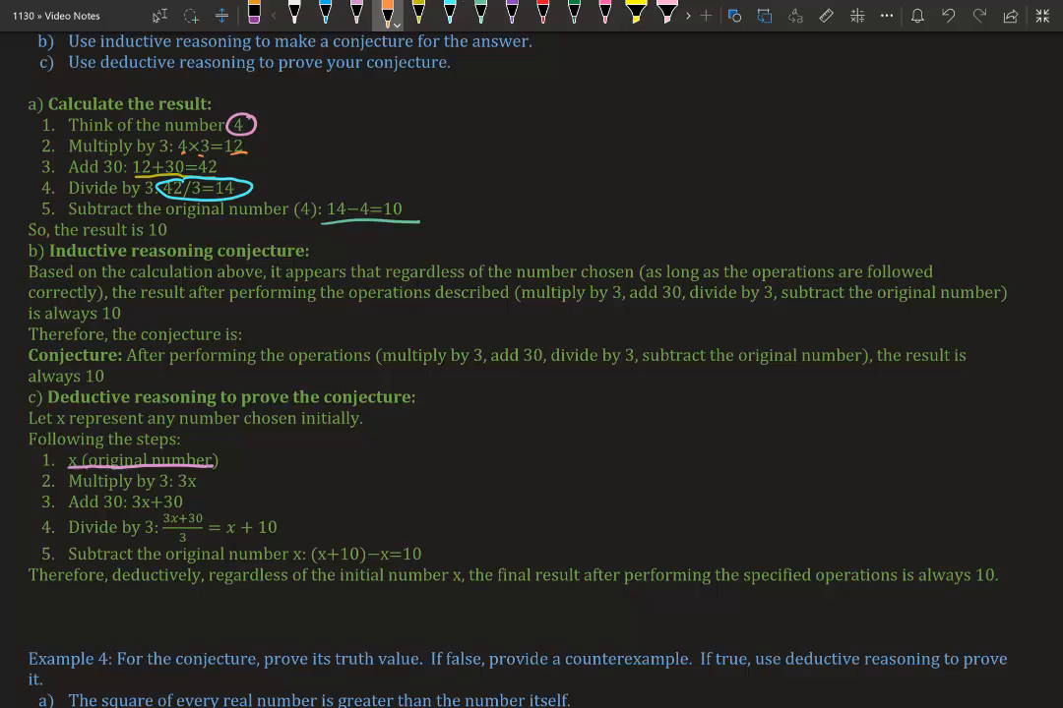
{"action": "left_click_drag", "start_coordinate": [173, 480], "coordinate": [201, 484]}
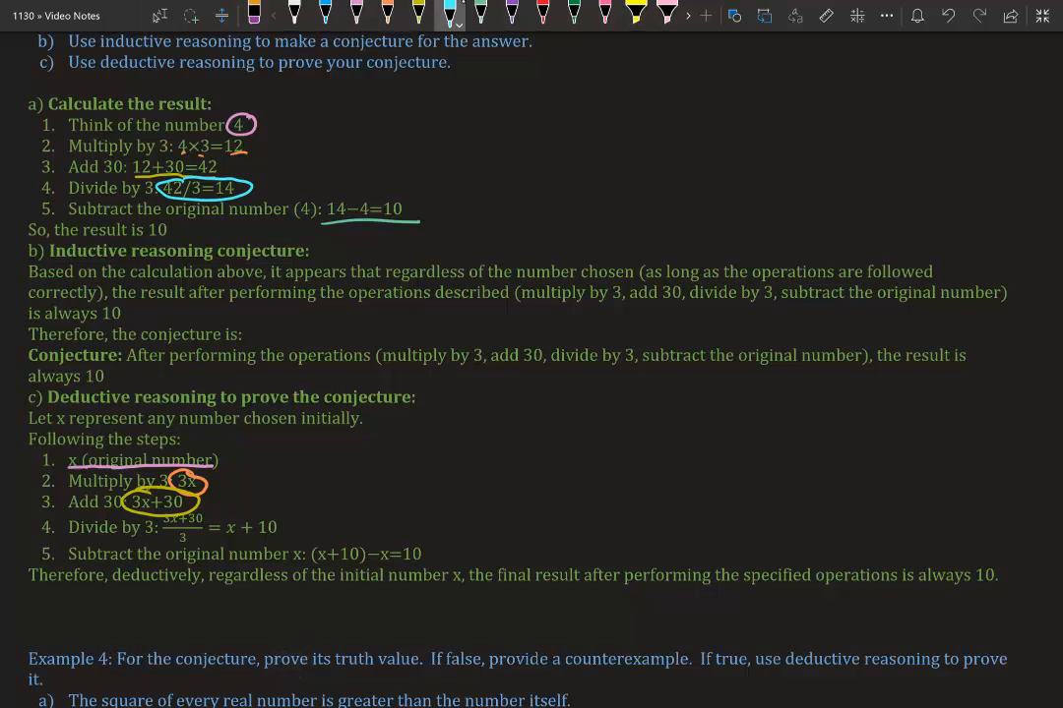
{"action": "left_click_drag", "start_coordinate": [221, 536], "coordinate": [311, 527]}
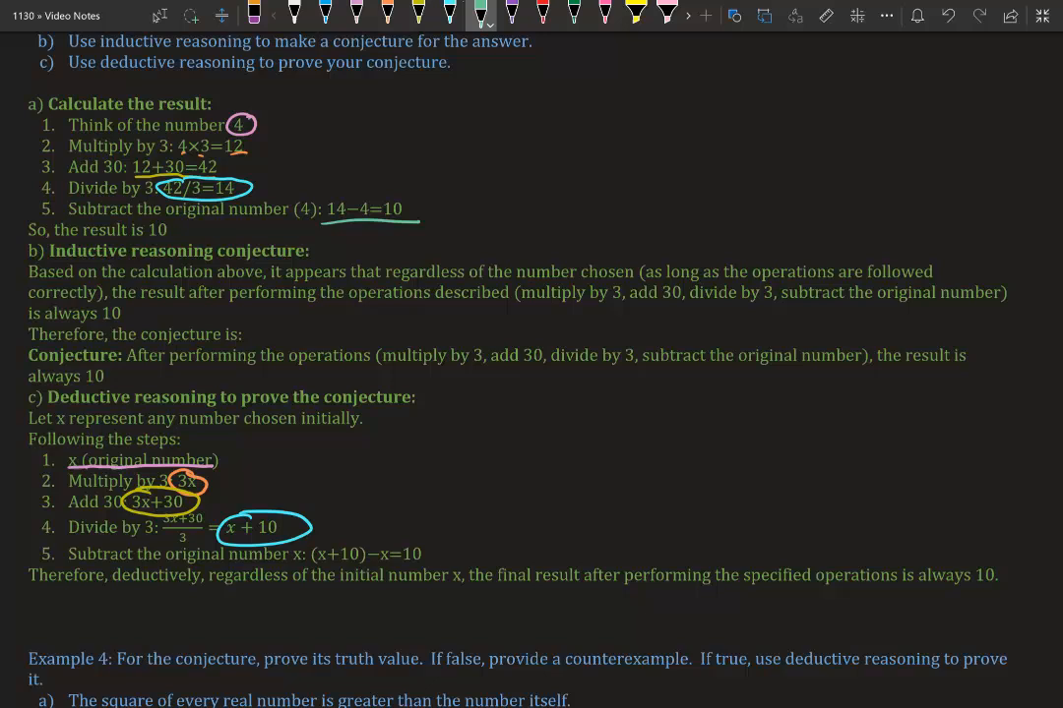
{"action": "scroll", "scroll_direction": "down", "scroll_amount": 3}
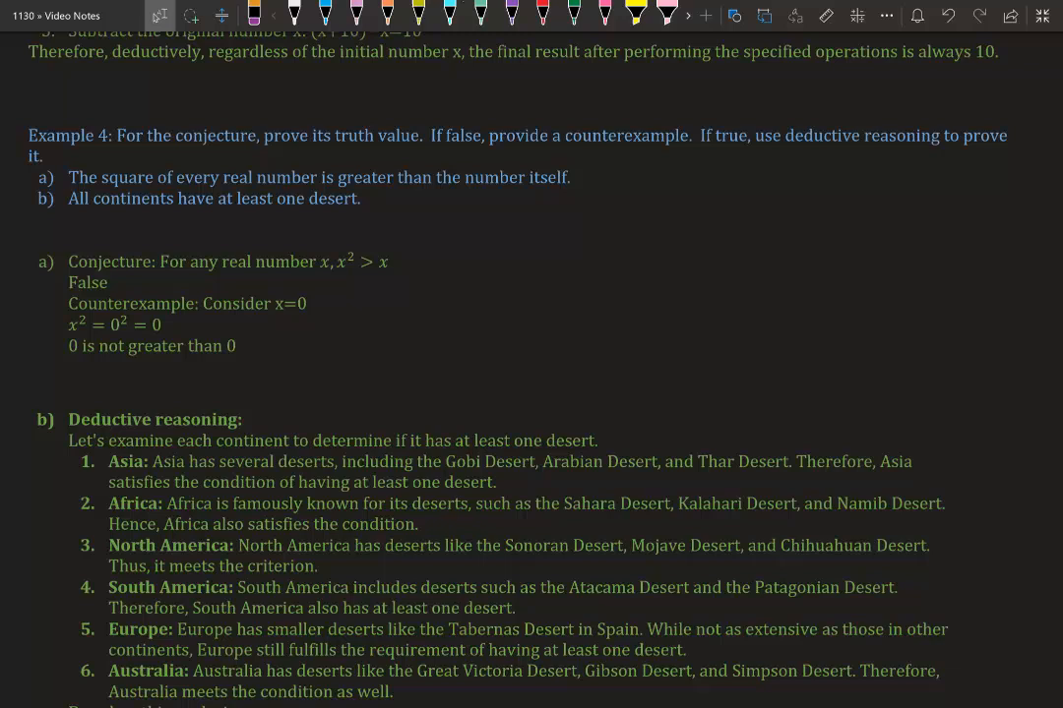
Underline x=0 in red and circle 0² in orange in Example 4a's counterexample
{"action": "left_click_drag", "start_coordinate": [266, 313], "coordinate": [307, 311]}
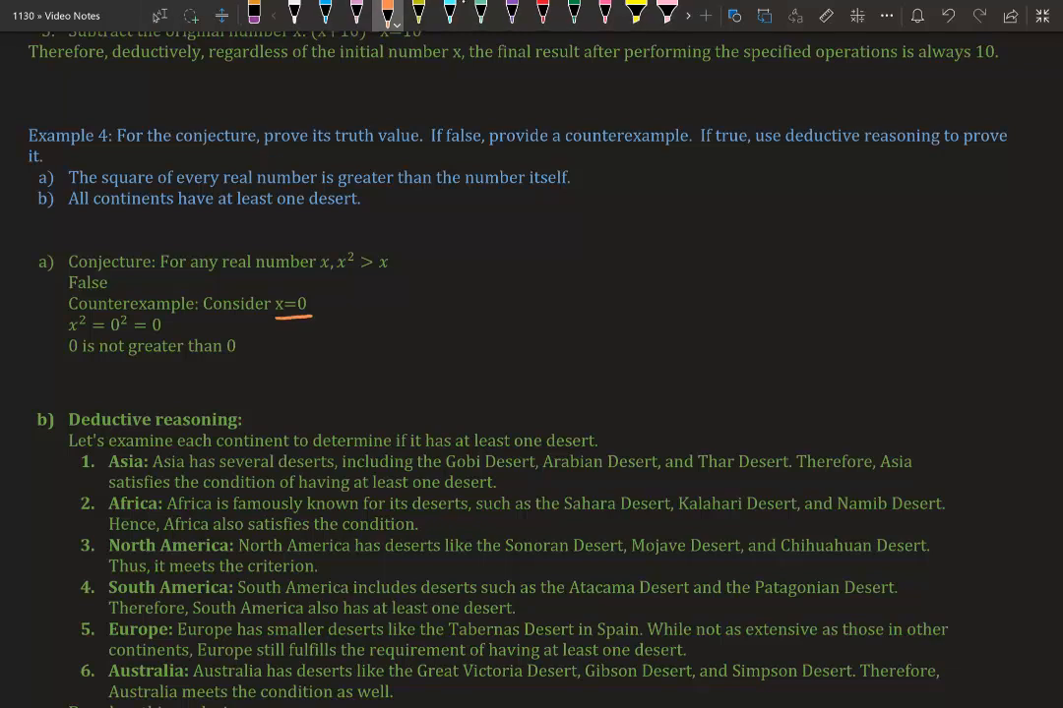
{"action": "left_click_drag", "start_coordinate": [98, 325], "coordinate": [128, 325]}
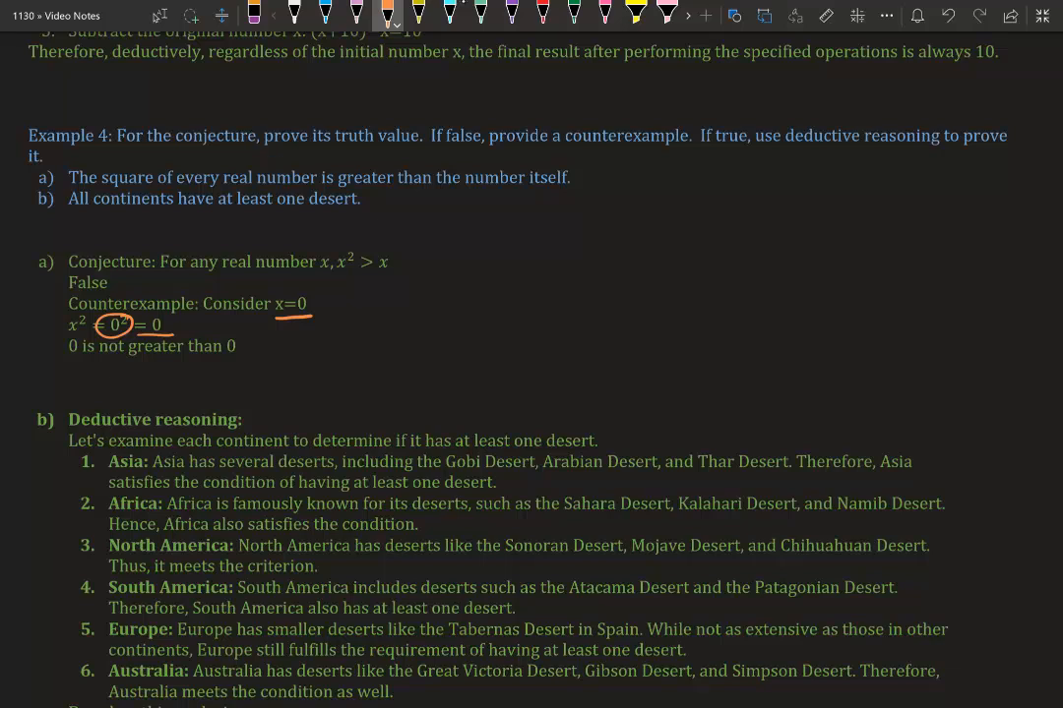
{"action": "scroll", "scroll_direction": "down", "scroll_amount": 3}
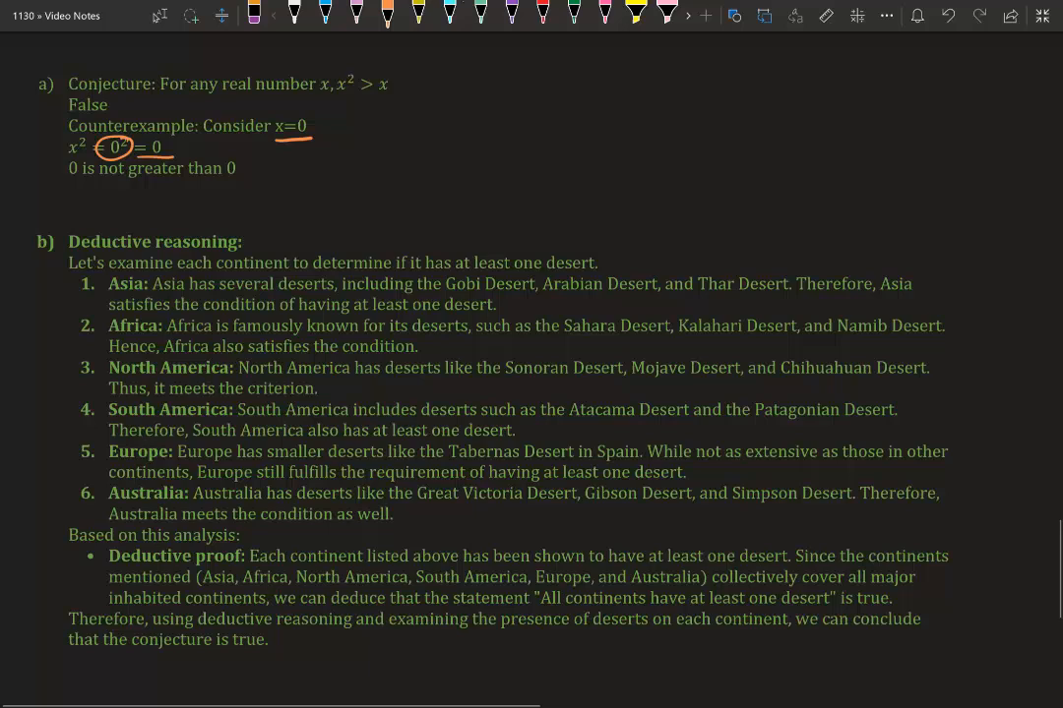
{"action": "left_click", "coordinate": [157, 16]}
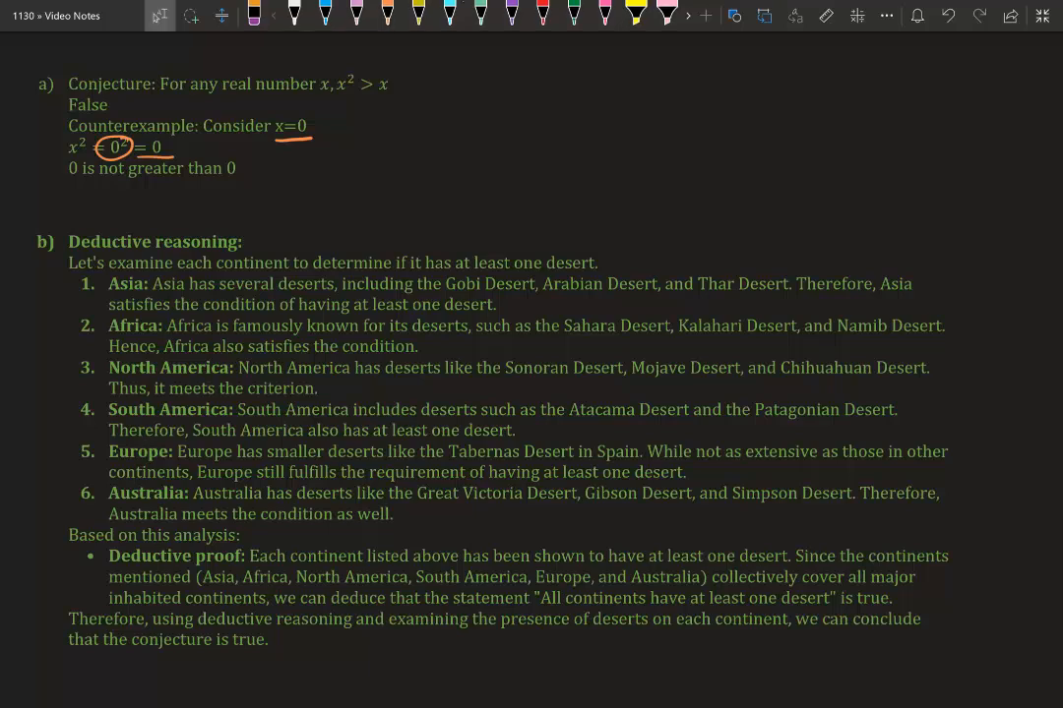